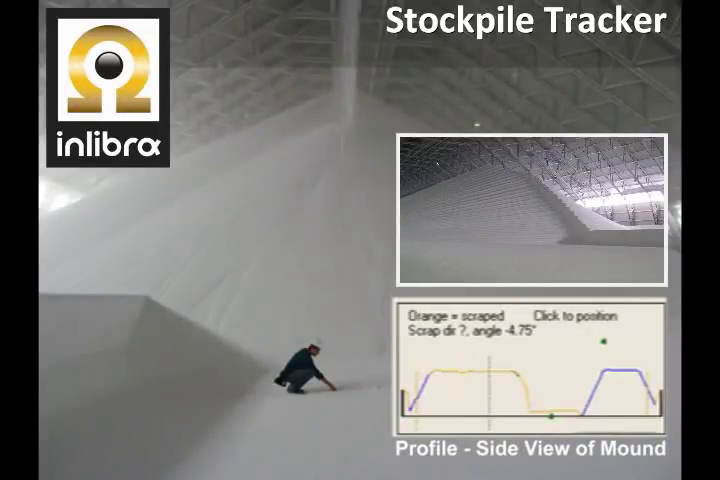
Step: Start the Inlibra Warehouse Tracker Profile Updater Service and close the Services list
left_click(500, 396)
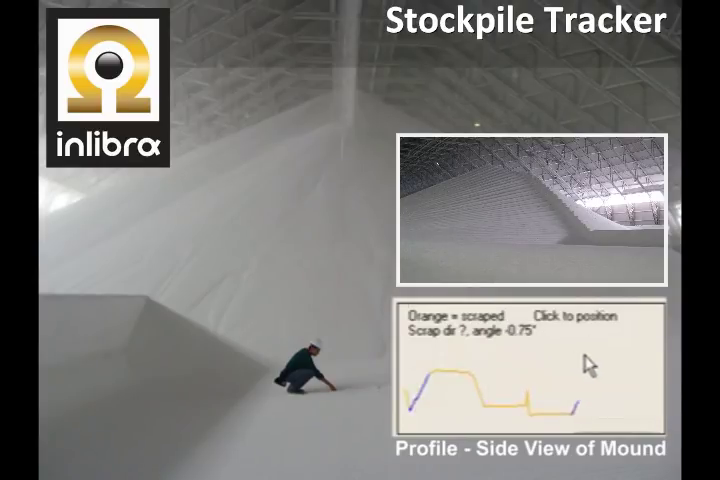
left_click(584, 378)
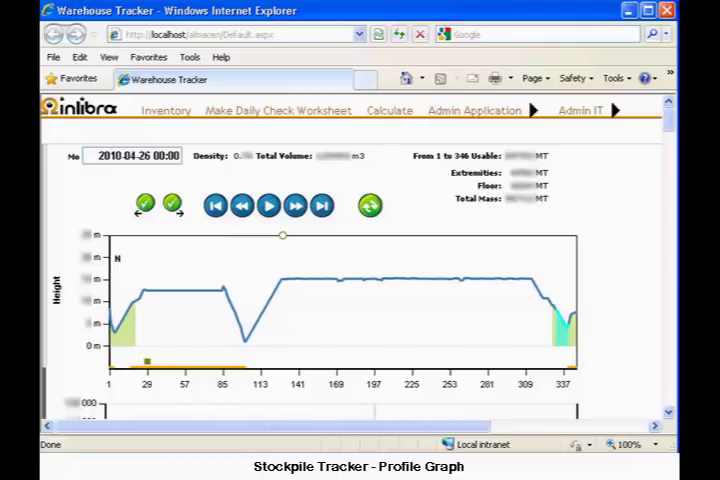
mouse_move(124, 268)
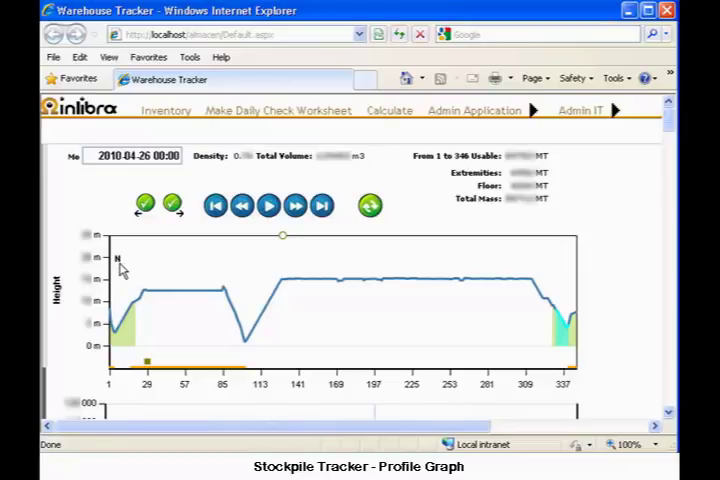
mouse_move(120, 270)
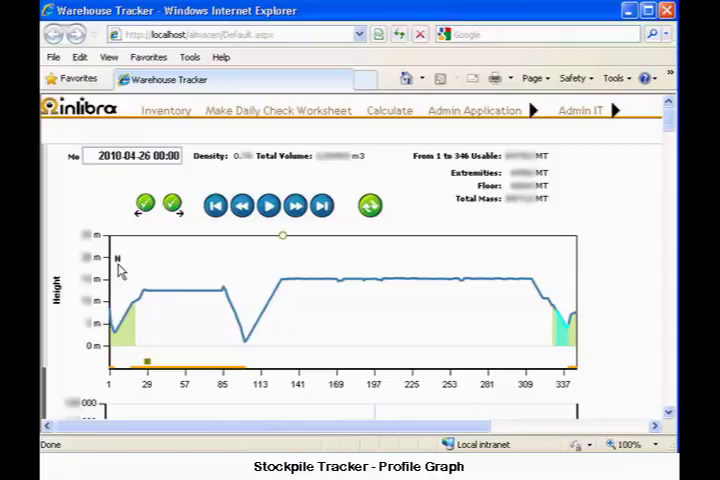
mouse_move(284, 244)
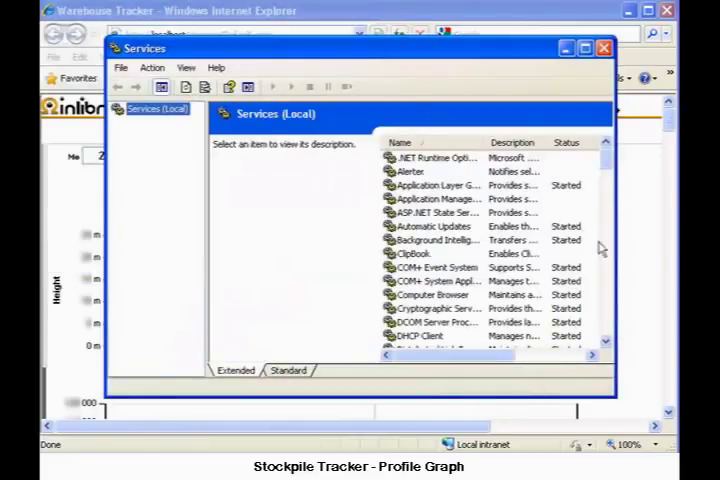
scroll("down", 3)
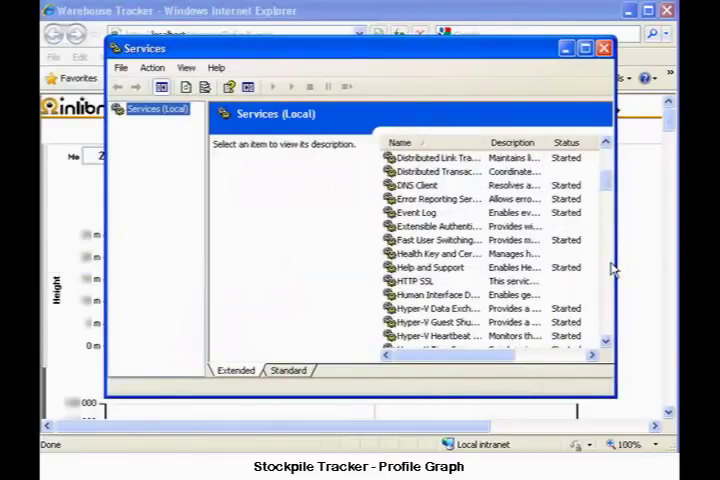
scroll("down", 3)
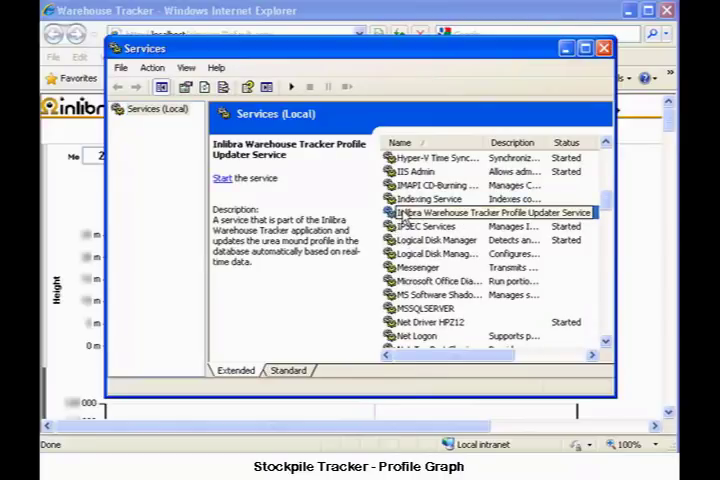
left_click(220, 178)
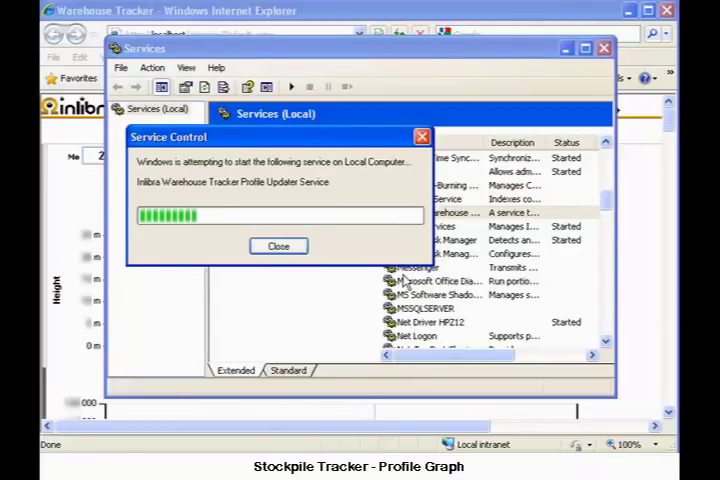
left_click(278, 246)
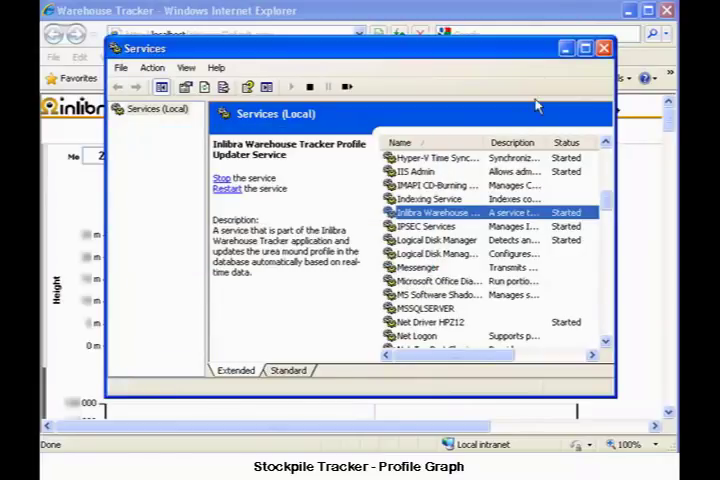
left_click(604, 48)
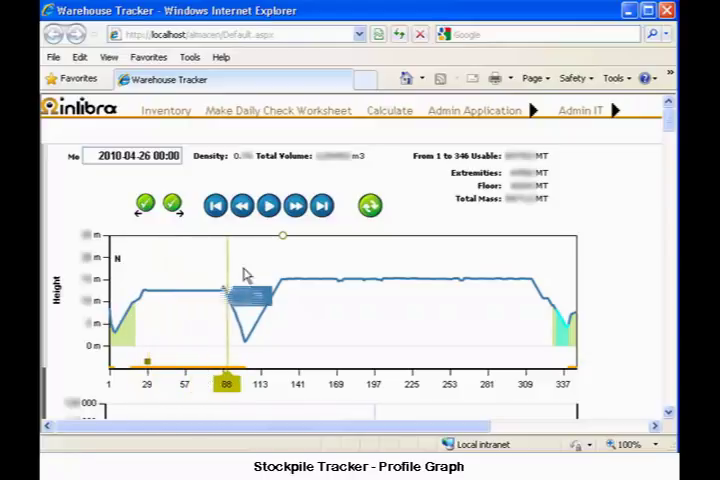
Step: Drag the position marker off the dip and place it on a left-side column
left_click_drag(224, 236, 284, 236)
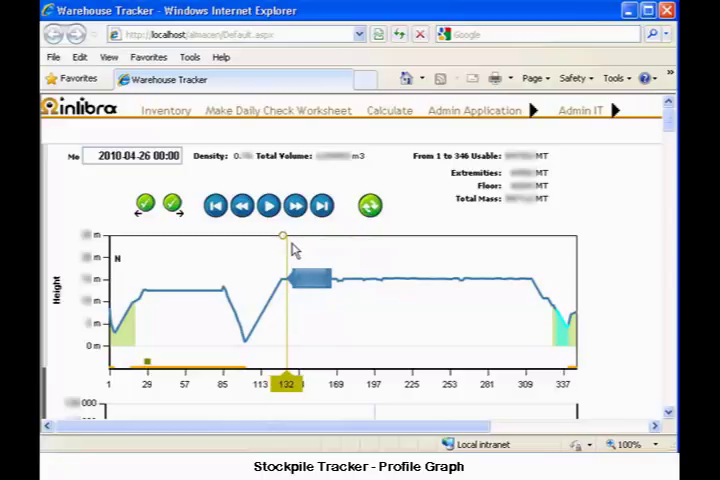
left_click(292, 204)
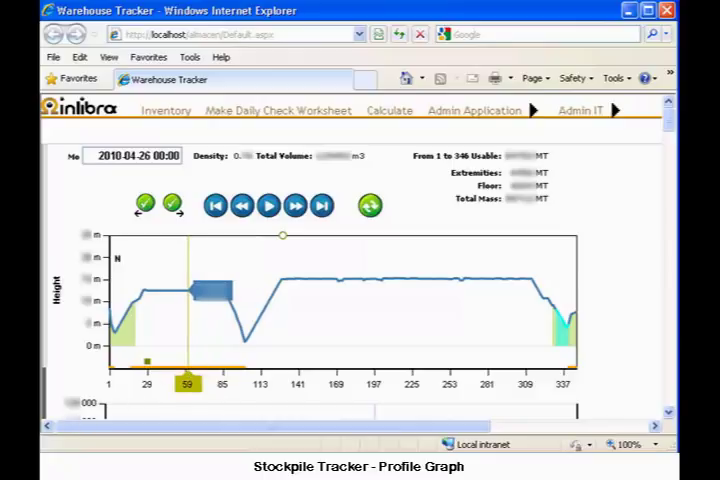
Step: Show the marked column's cross-section in Visualize Vertices at the Earliest snapshot
left_click(20, 470)
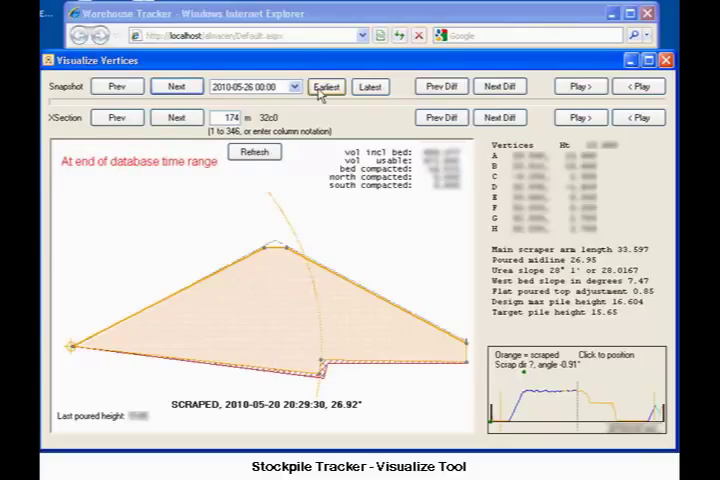
left_click(328, 86)
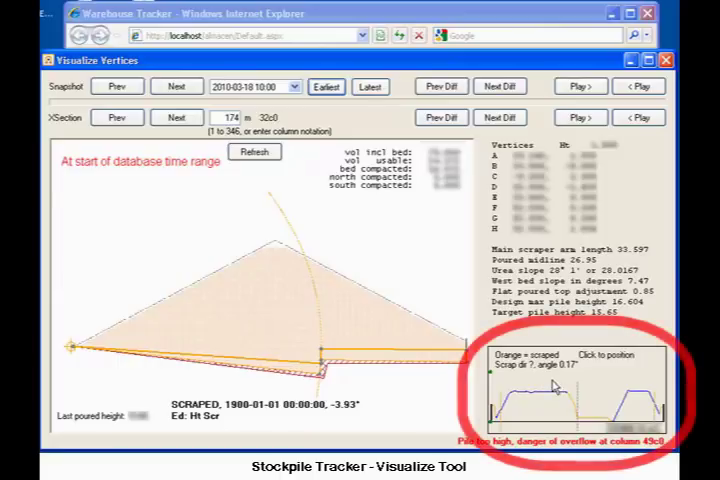
mouse_move(556, 388)
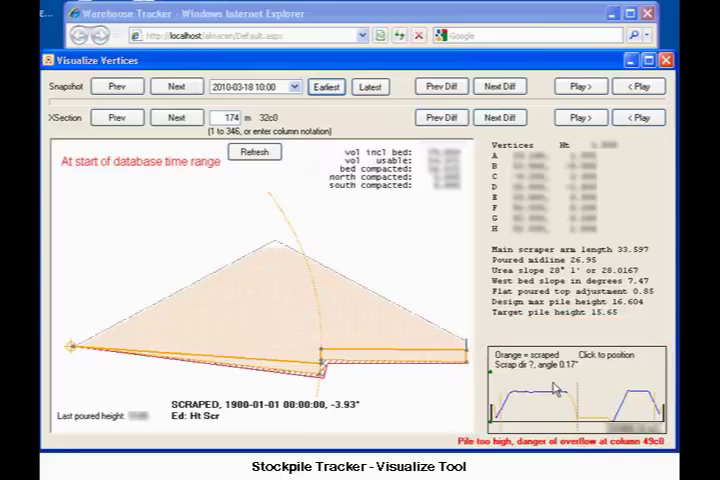
Step: Switch the view to cross-section 124 with its poured pile outline
left_click(116, 116)
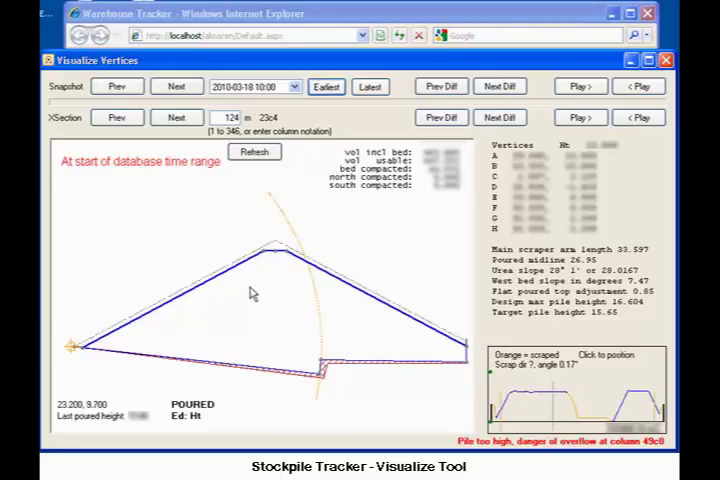
mouse_move(260, 268)
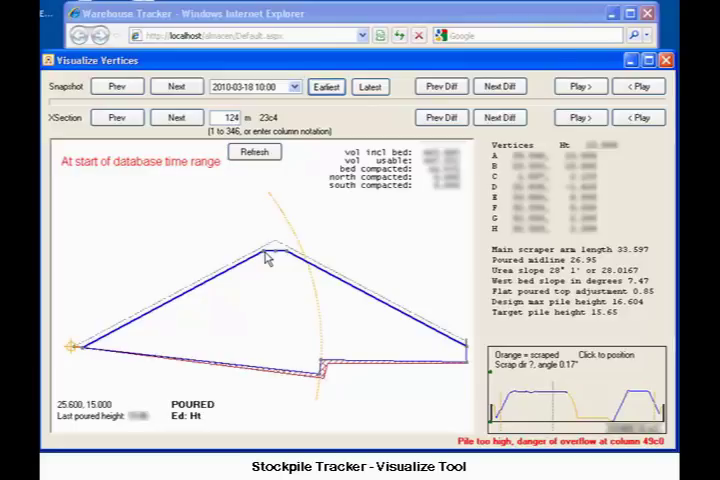
mouse_move(272, 296)
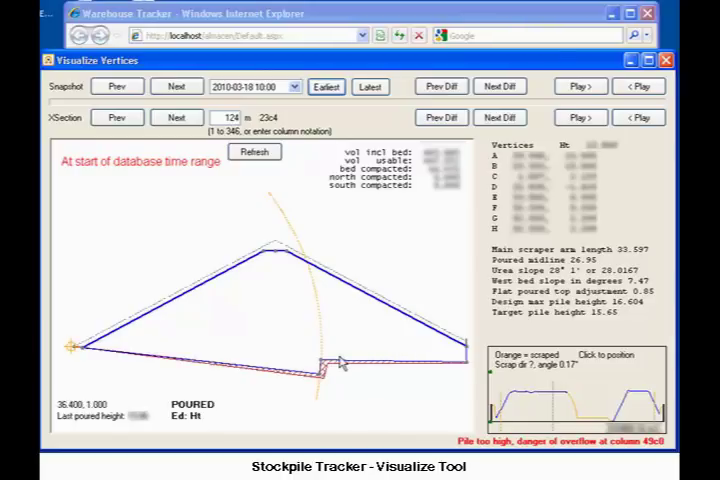
mouse_move(280, 222)
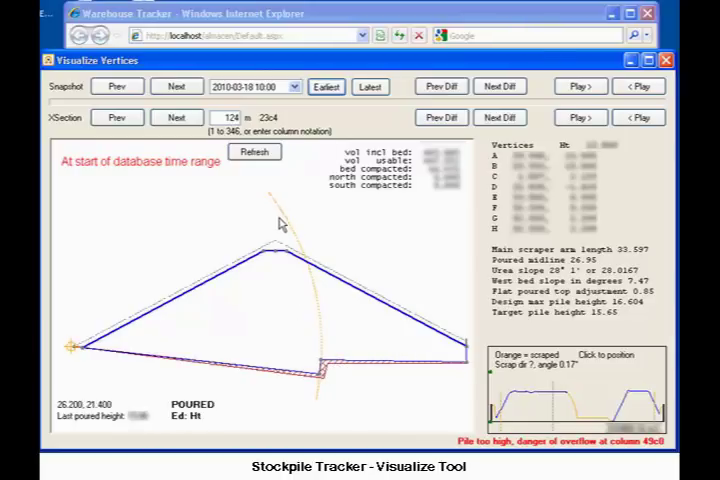
mouse_move(308, 312)
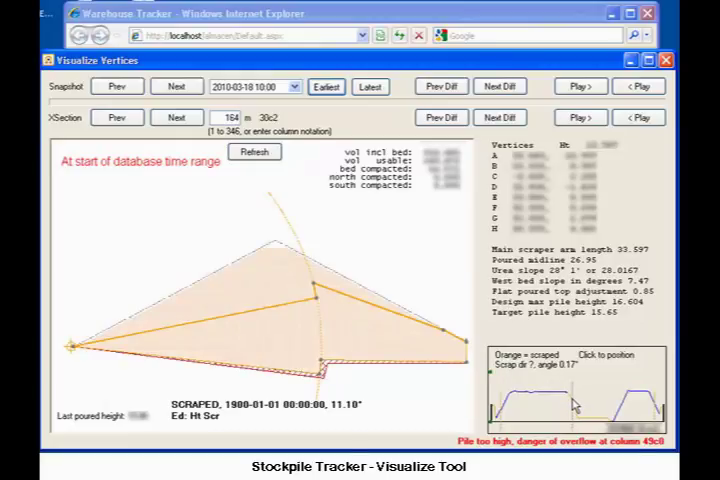
mouse_move(316, 310)
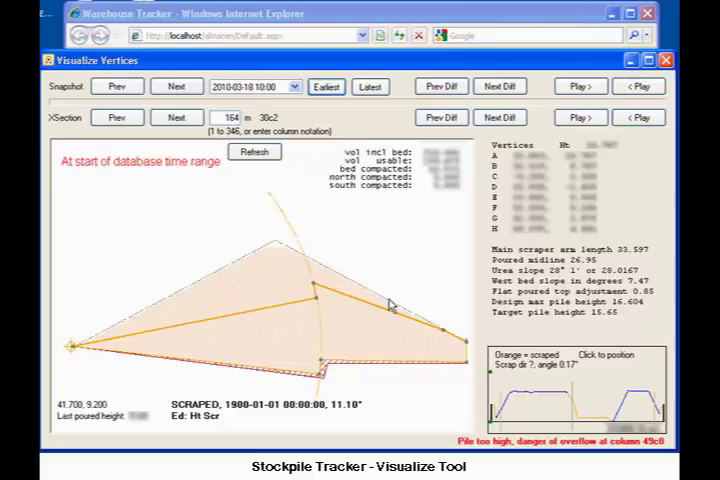
mouse_move(330, 290)
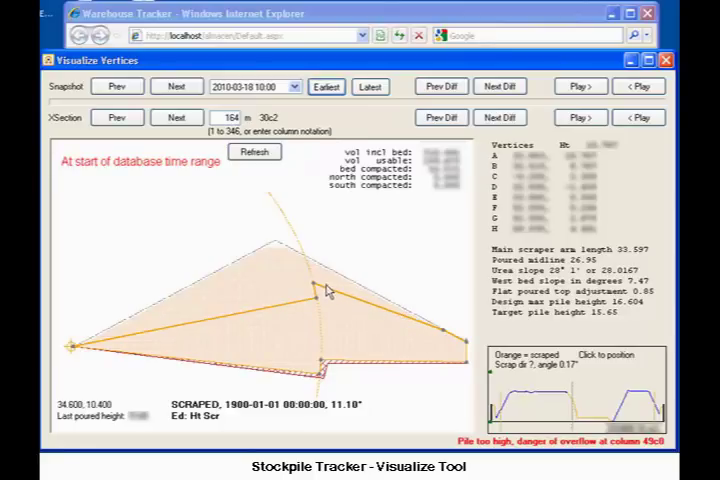
mouse_move(418, 304)
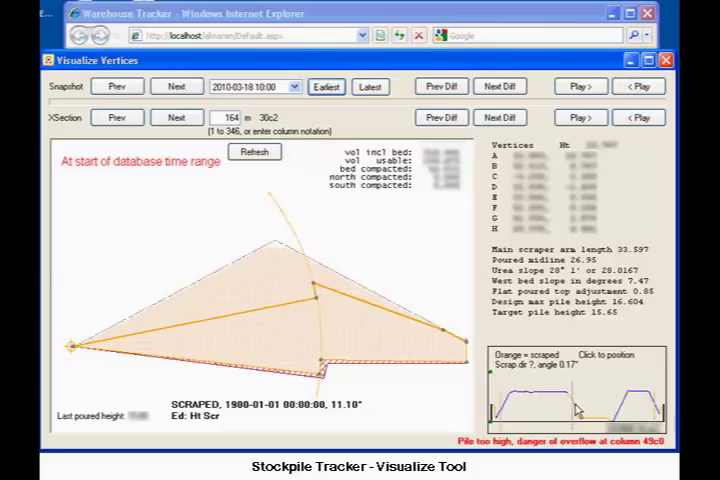
Step: Step the XSection control to section 117 of 346 showing the scraper outline
left_click(176, 116)
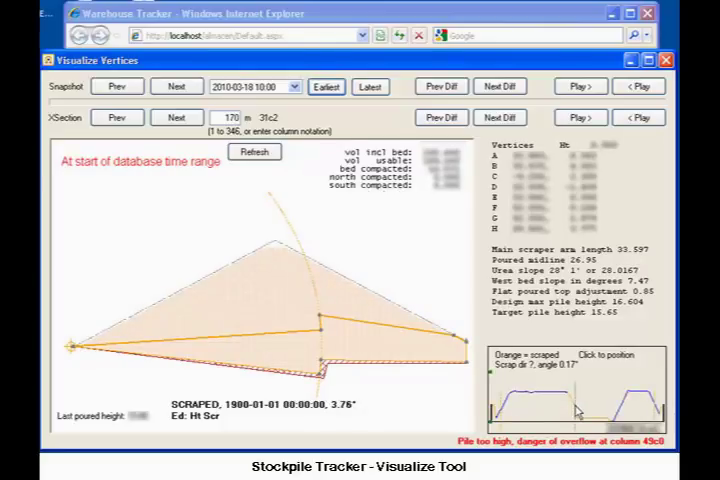
left_click(176, 116)
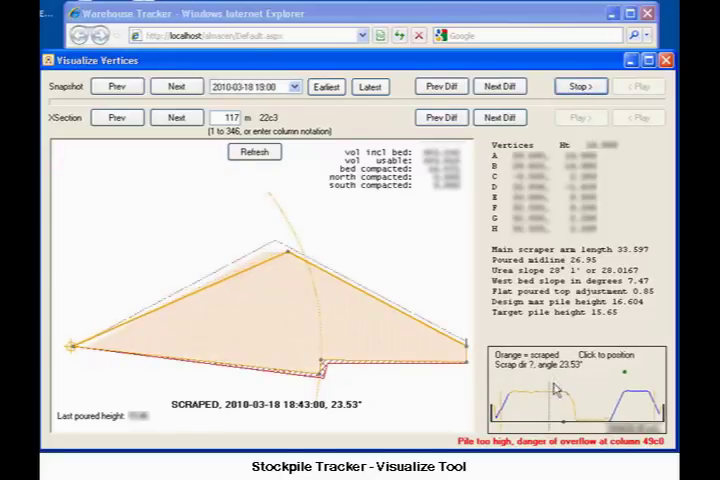
left_click(176, 86)
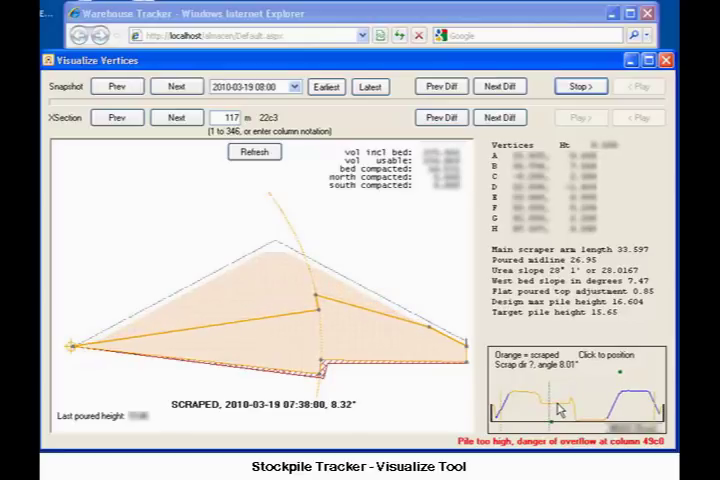
Step: Advance the cross-section through four later snapshots with Next
left_click(176, 86)
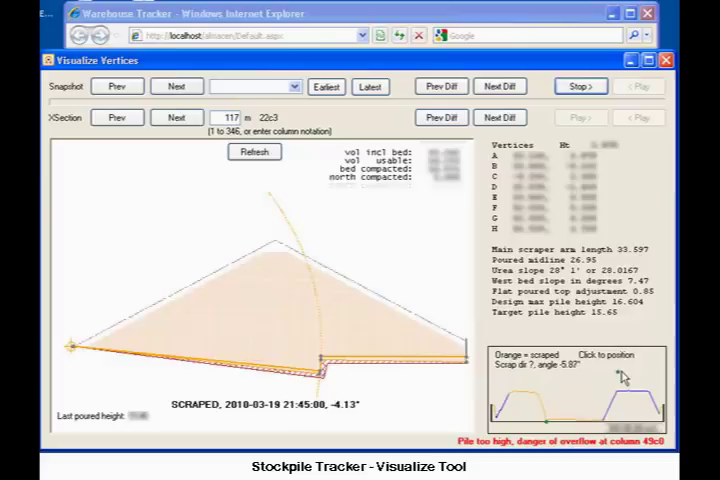
left_click(176, 86)
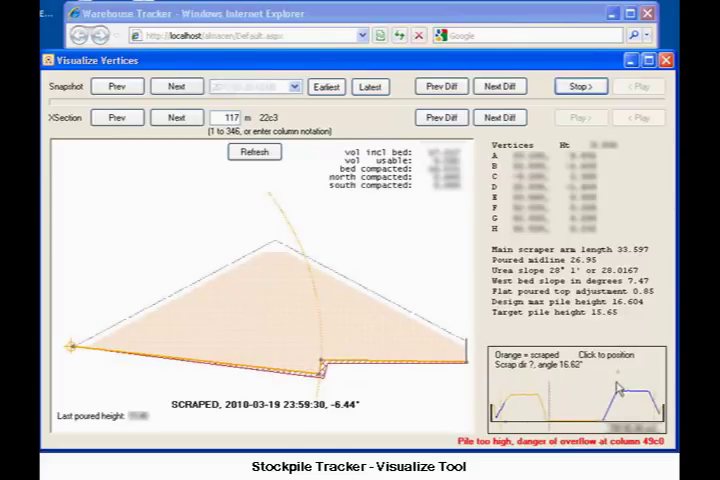
left_click(176, 86)
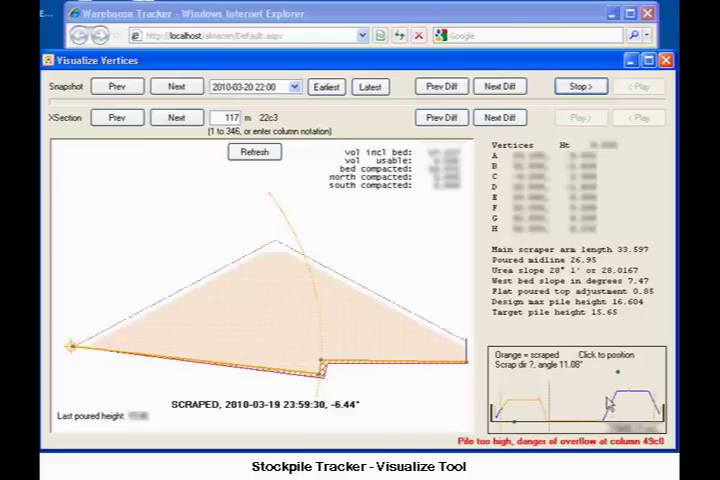
left_click(176, 86)
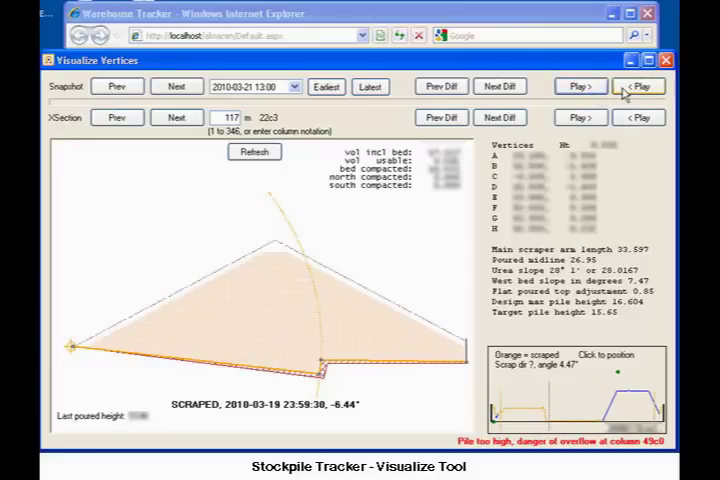
Step: Animate the snapshots forward, then backward, and stop the playback
left_click(638, 86)
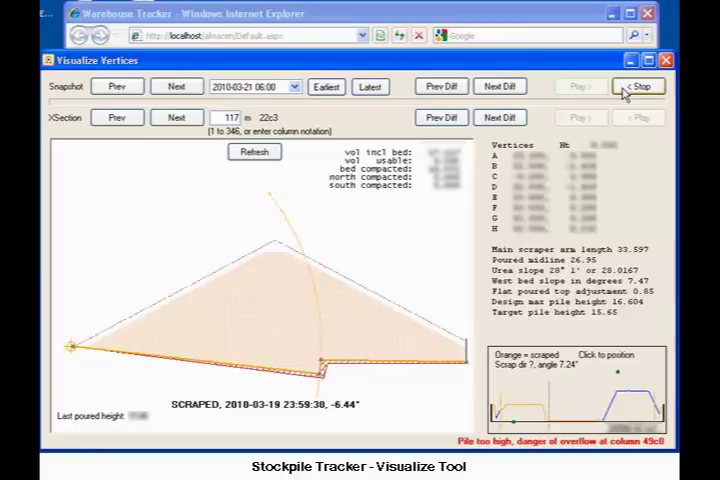
left_click(116, 86)
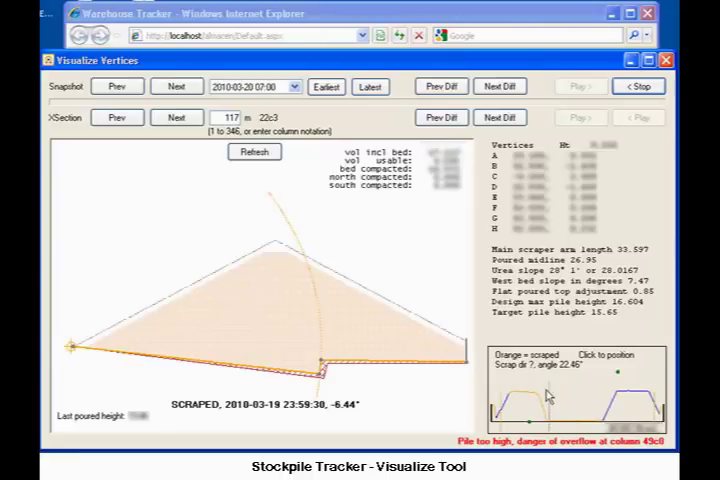
left_click(118, 86)
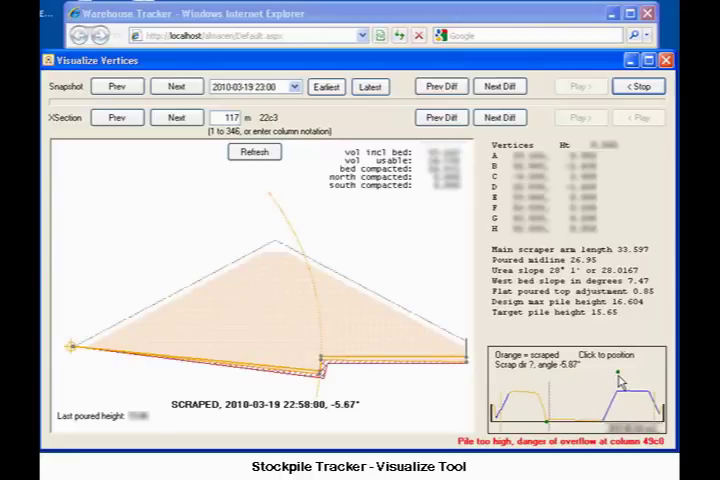
left_click(116, 86)
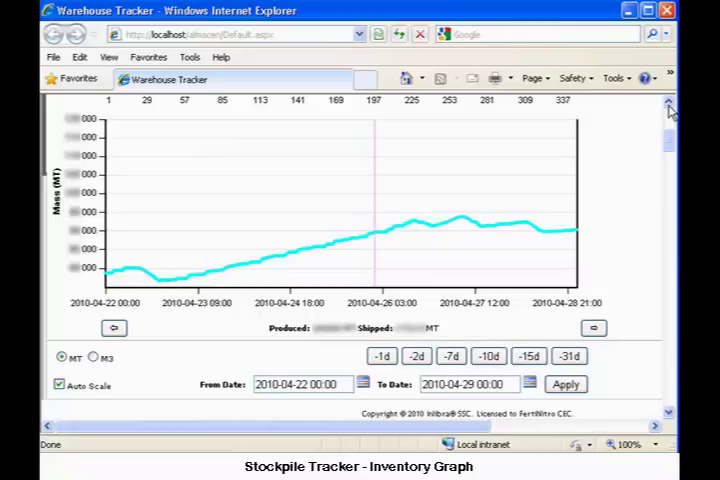
mouse_move(300, 256)
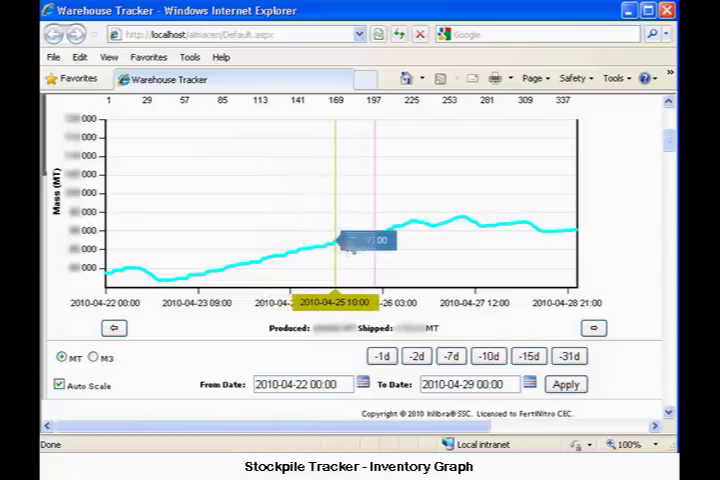
mouse_move(392, 232)
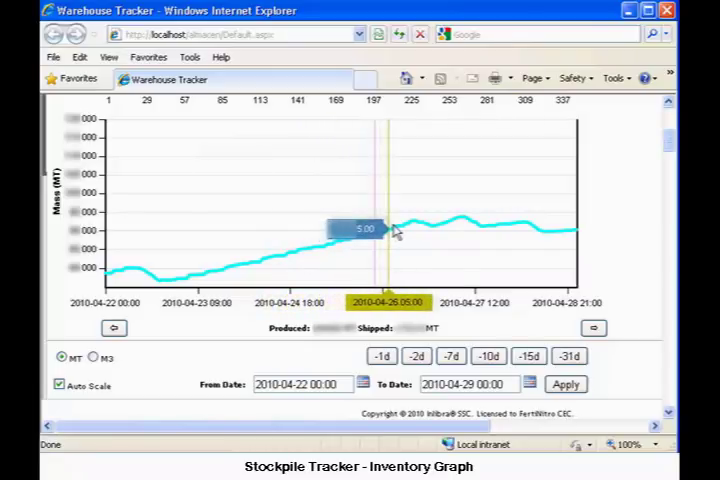
mouse_move(412, 228)
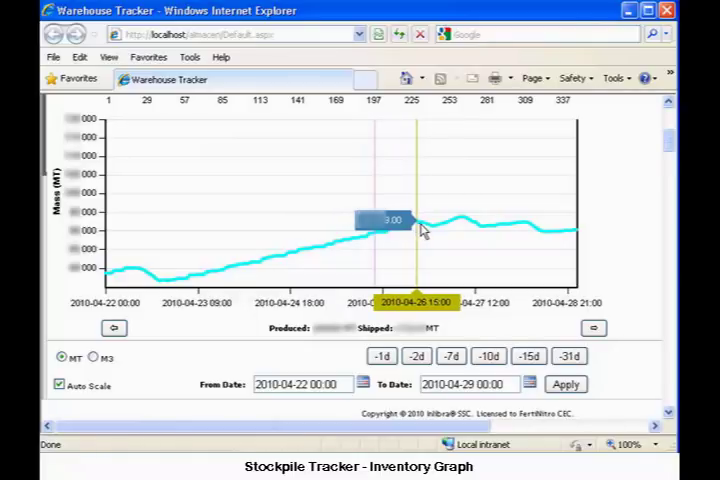
mouse_move(436, 224)
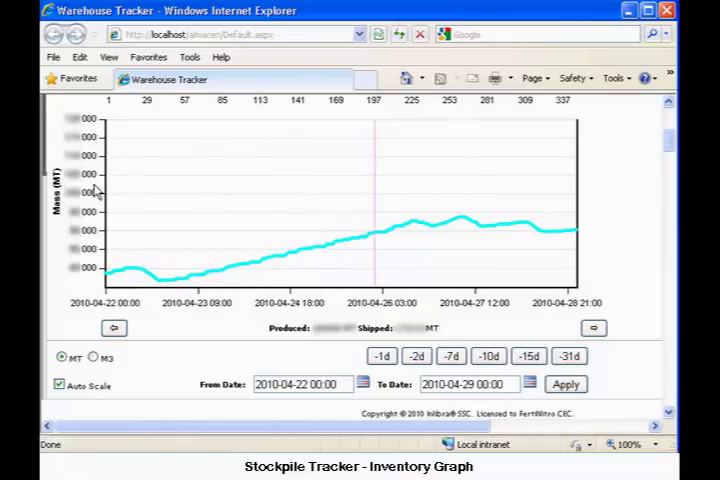
mouse_move(96, 270)
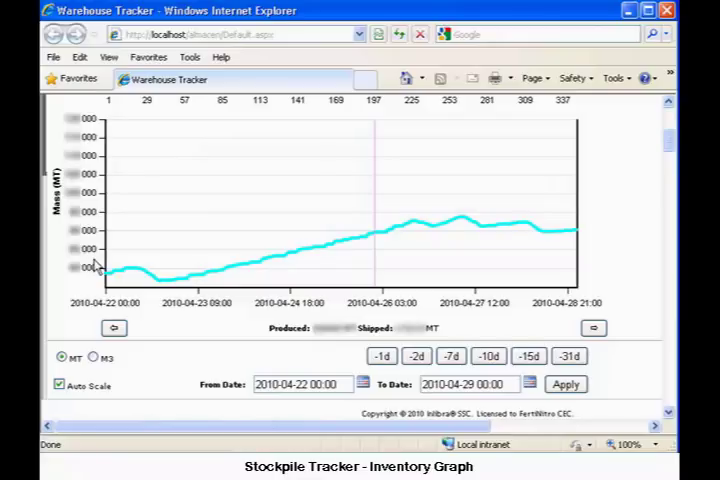
Step: Use -31d to set the From Date to 2010-03-29 and reload the graph
left_click(570, 356)
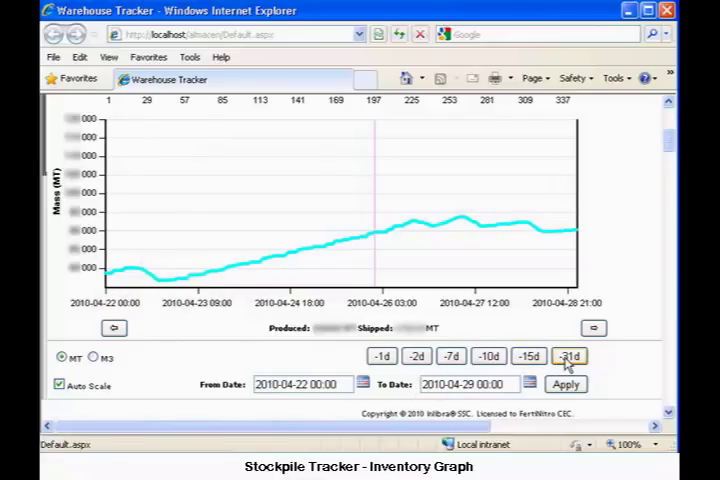
left_click(568, 356)
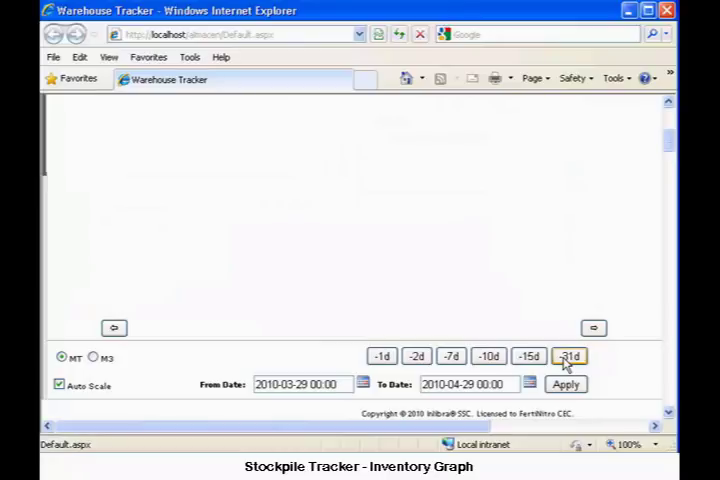
left_click(566, 384)
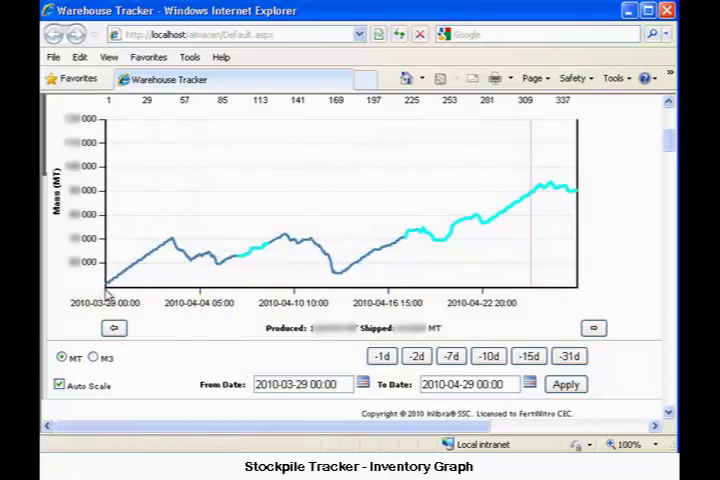
mouse_move(156, 280)
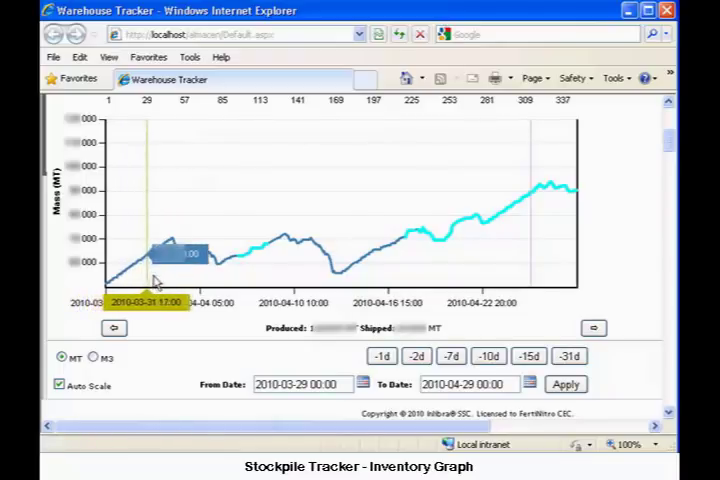
mouse_move(170, 260)
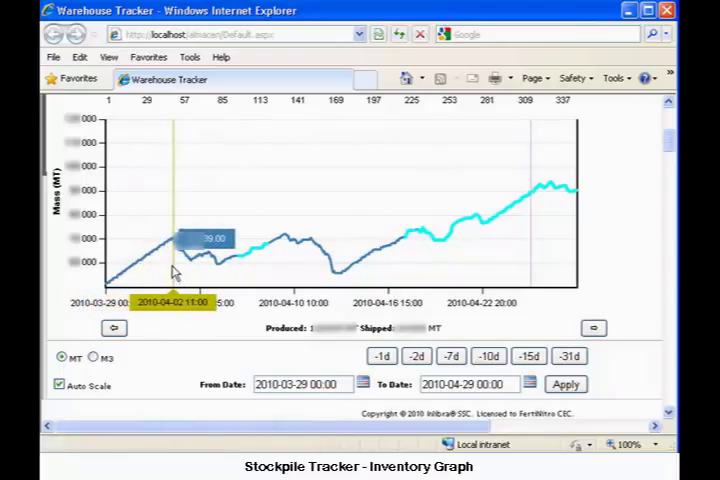
mouse_move(172, 272)
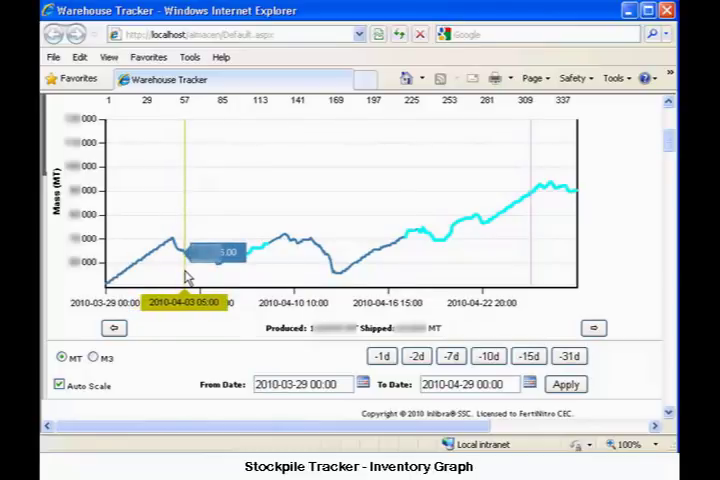
mouse_move(196, 278)
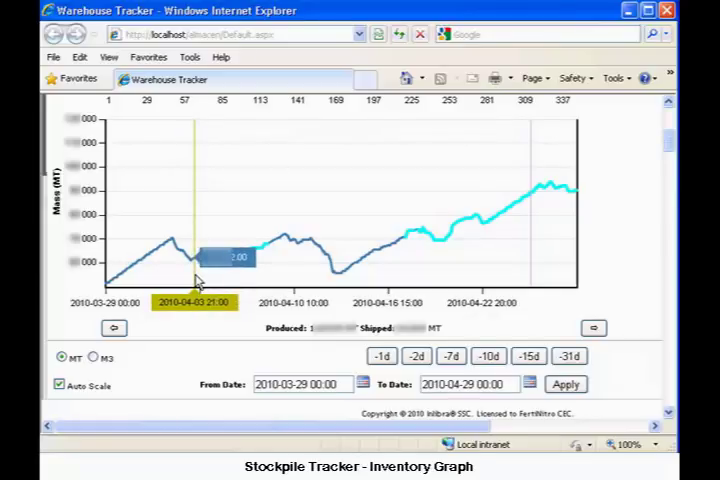
mouse_move(192, 280)
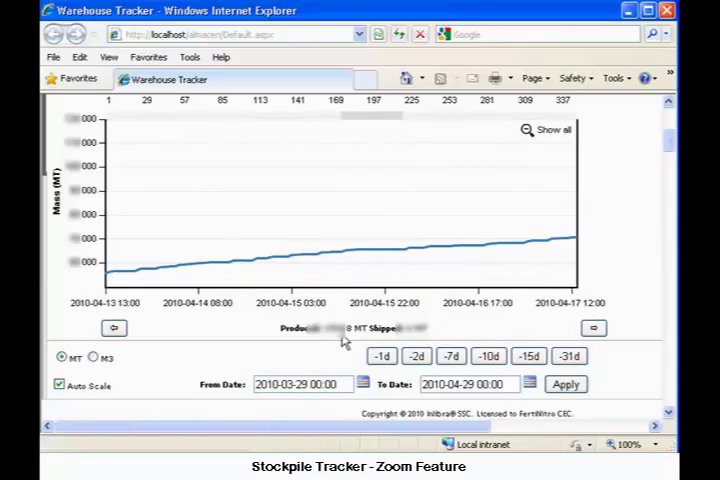
mouse_move(476, 180)
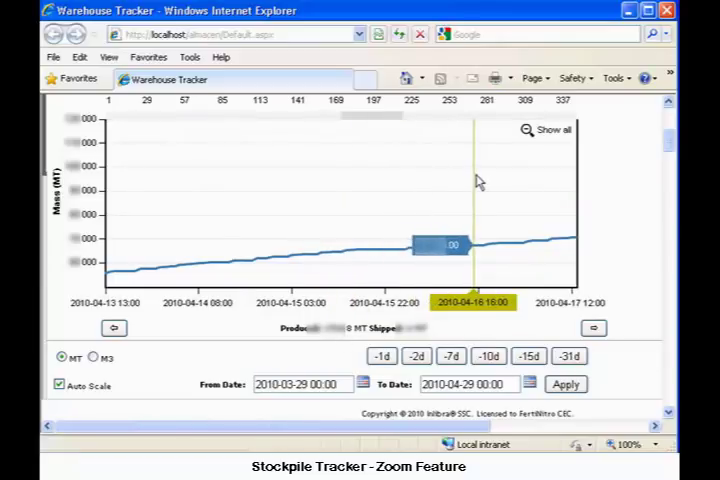
left_click(548, 128)
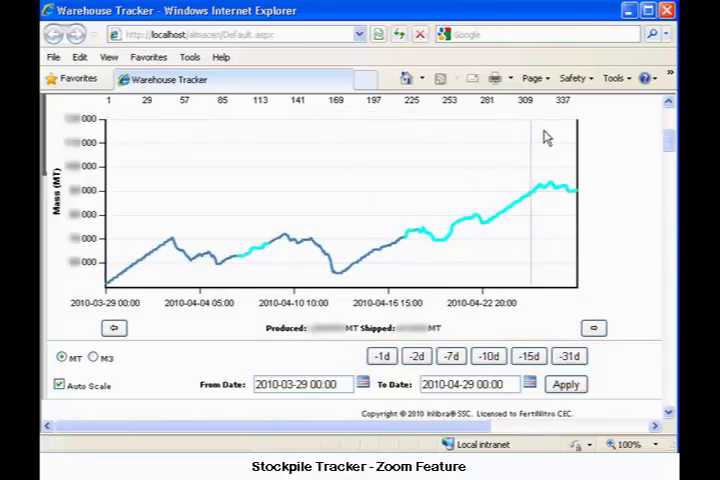
mouse_move(672, 124)
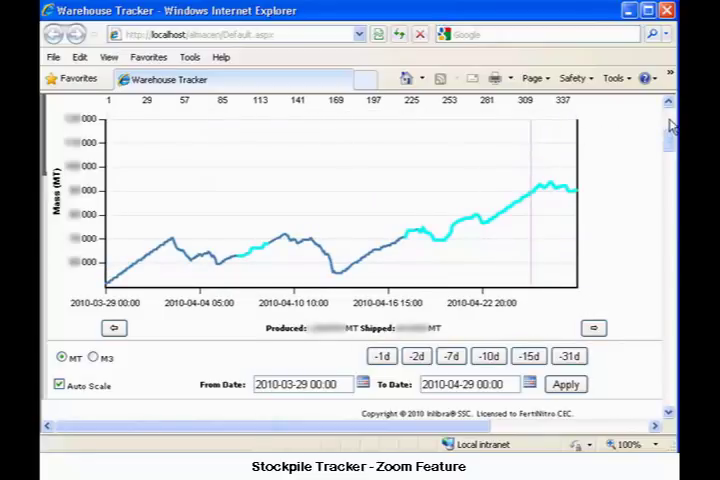